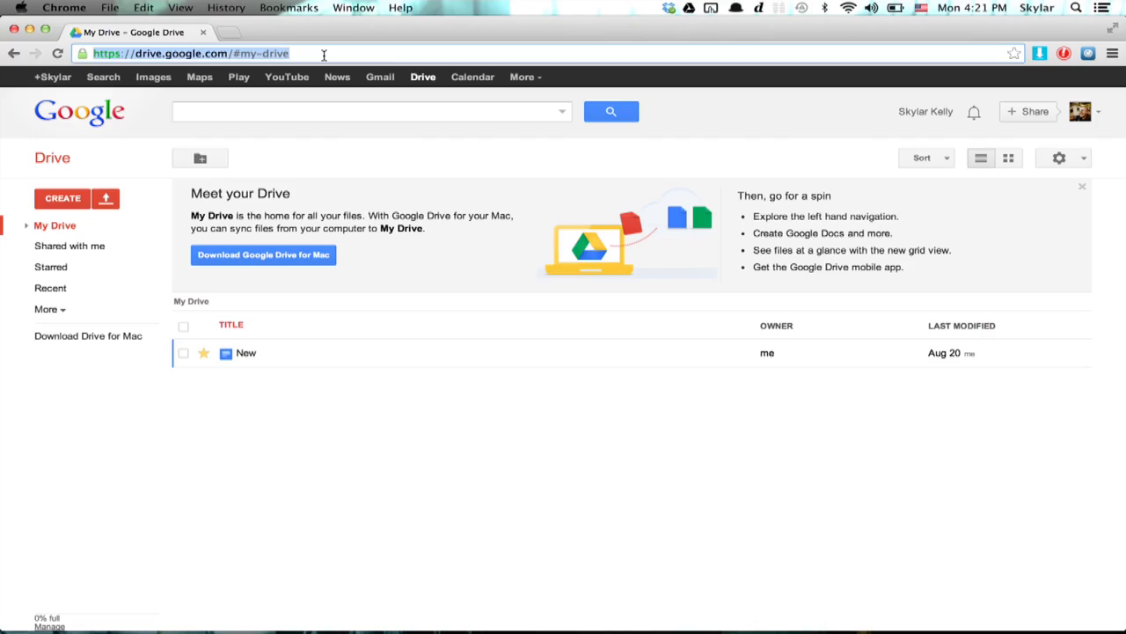
# - Show the Google Drive sync app's status menu from the Mac menu bar
pyautogui.click(690, 7)
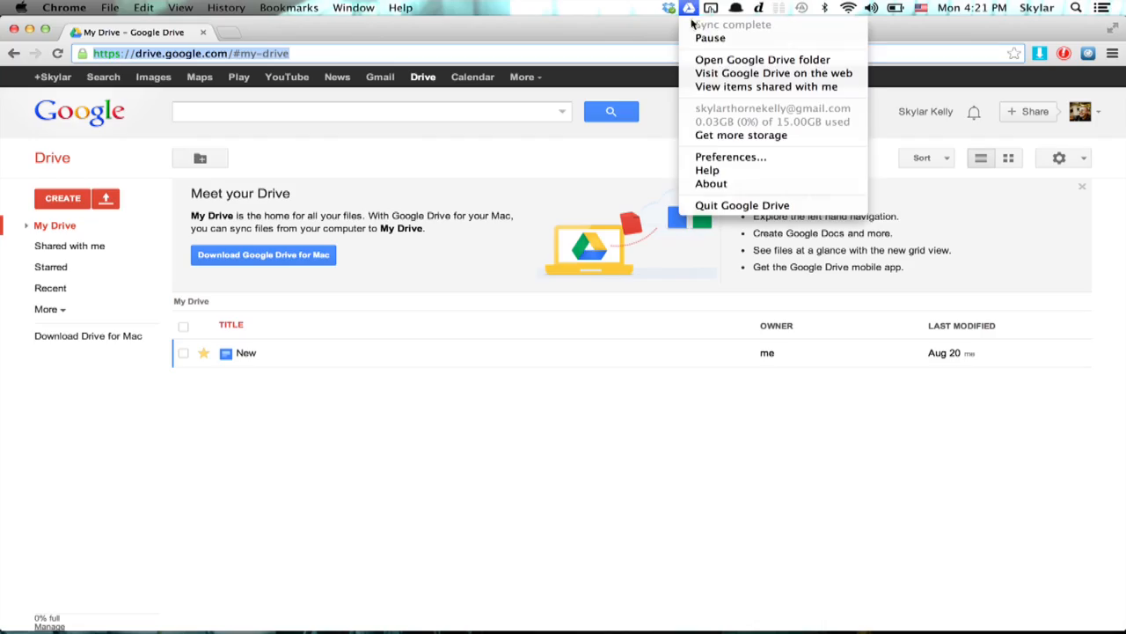
# - Arrange the synced Google Drive folder and a Dropbox window side by side, selecting optimal creativity.doc
pyautogui.click(762, 60)
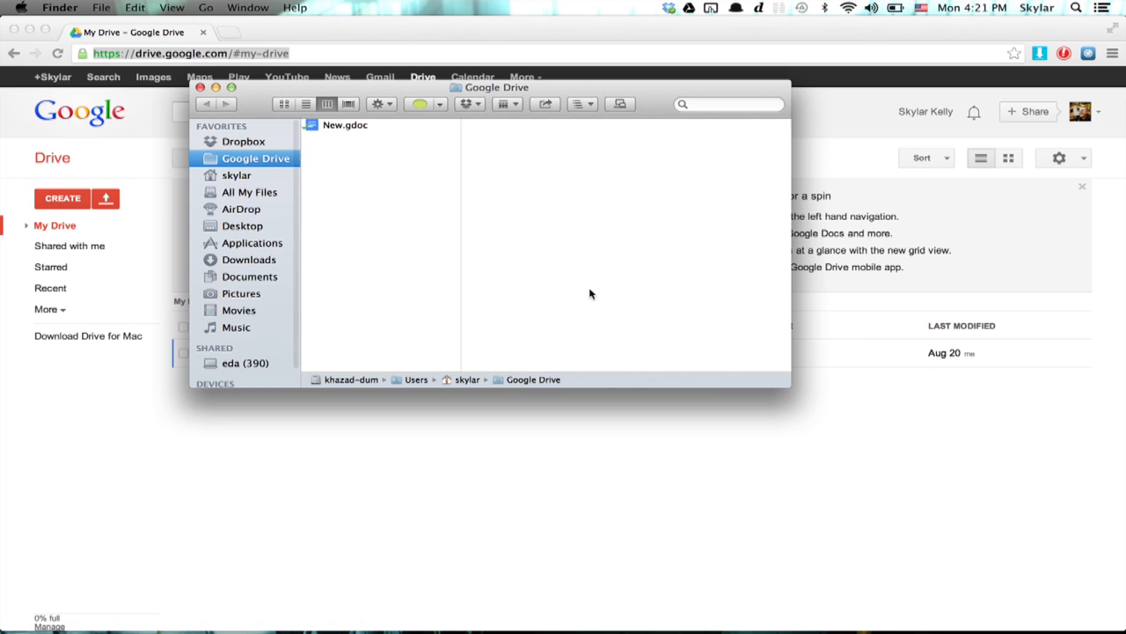
pyautogui.moveTo(489, 88); pyautogui.dragTo(353, 122)
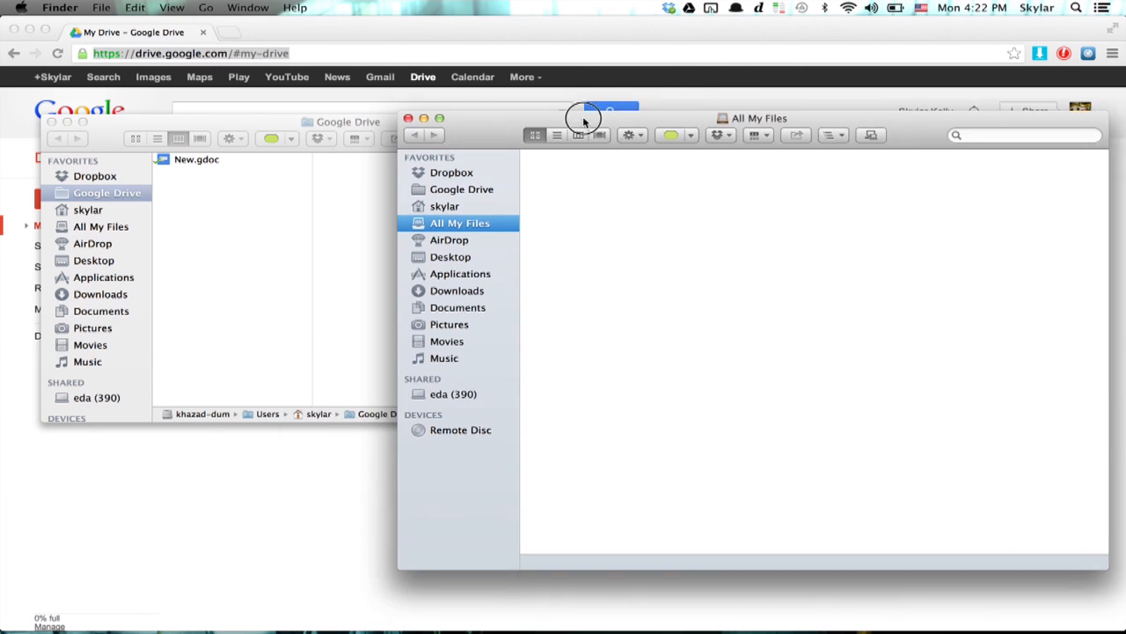
pyautogui.click(450, 172)
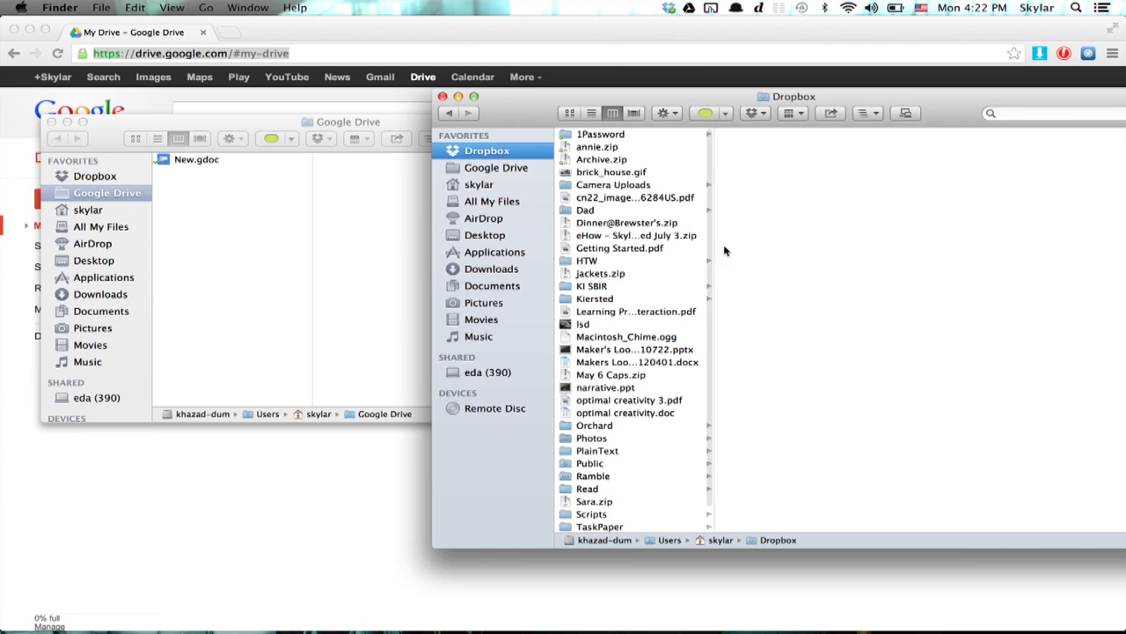
pyautogui.click(625, 412)
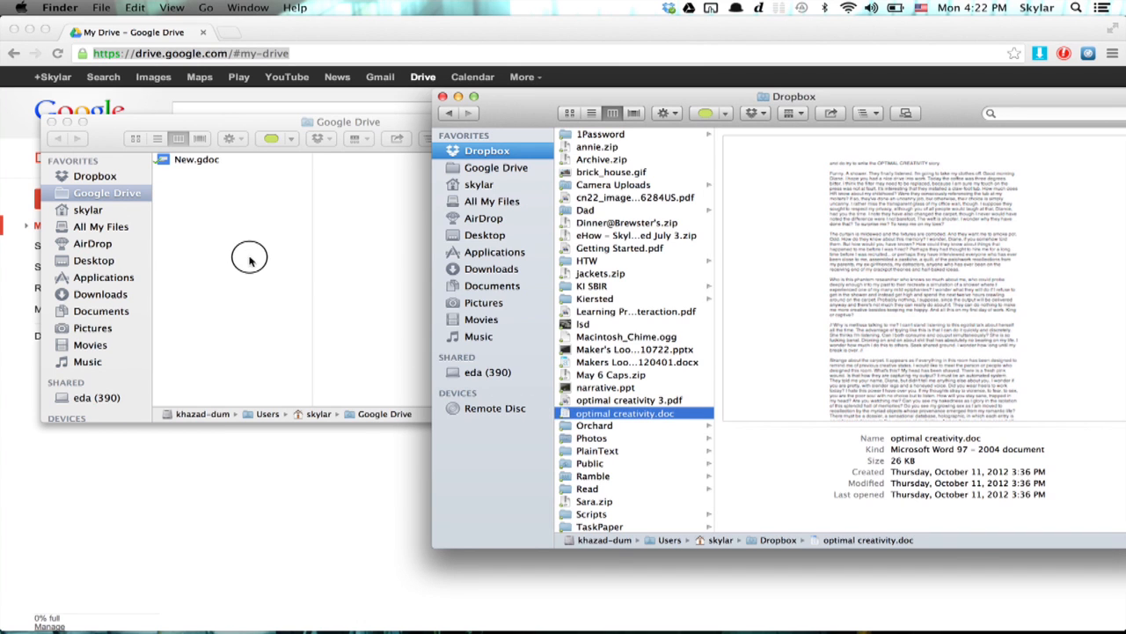
# - Drag optimal creativity.doc into the Google Drive folder and confirm it arrived
pyautogui.moveTo(625, 412); pyautogui.dragTo(255, 229)
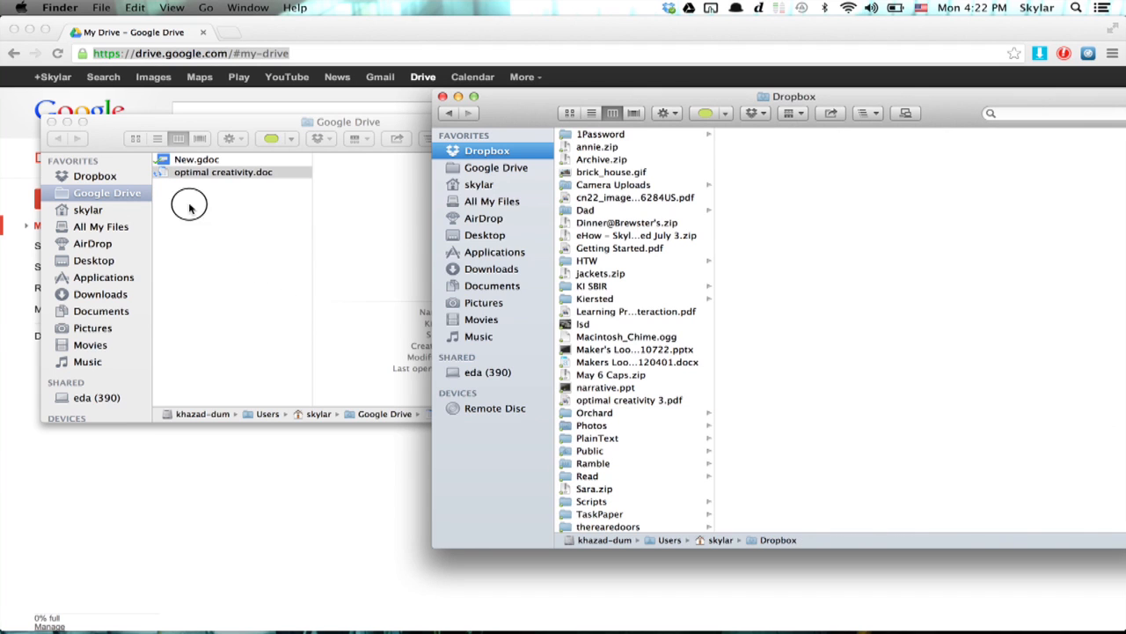
pyautogui.click(221, 172)
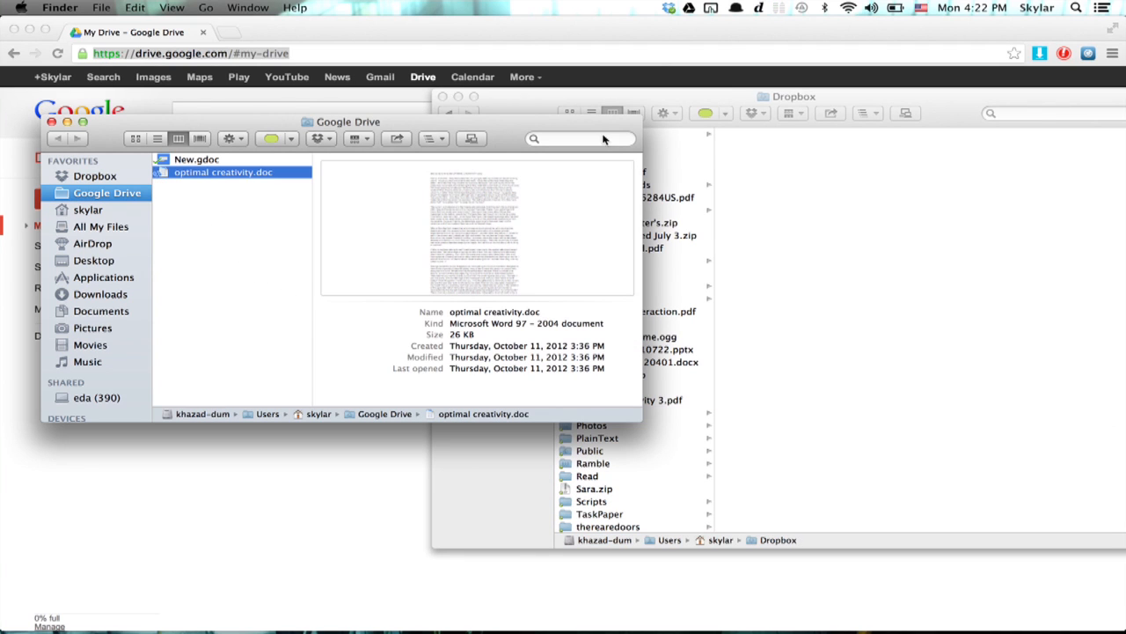
pyautogui.click(688, 7)
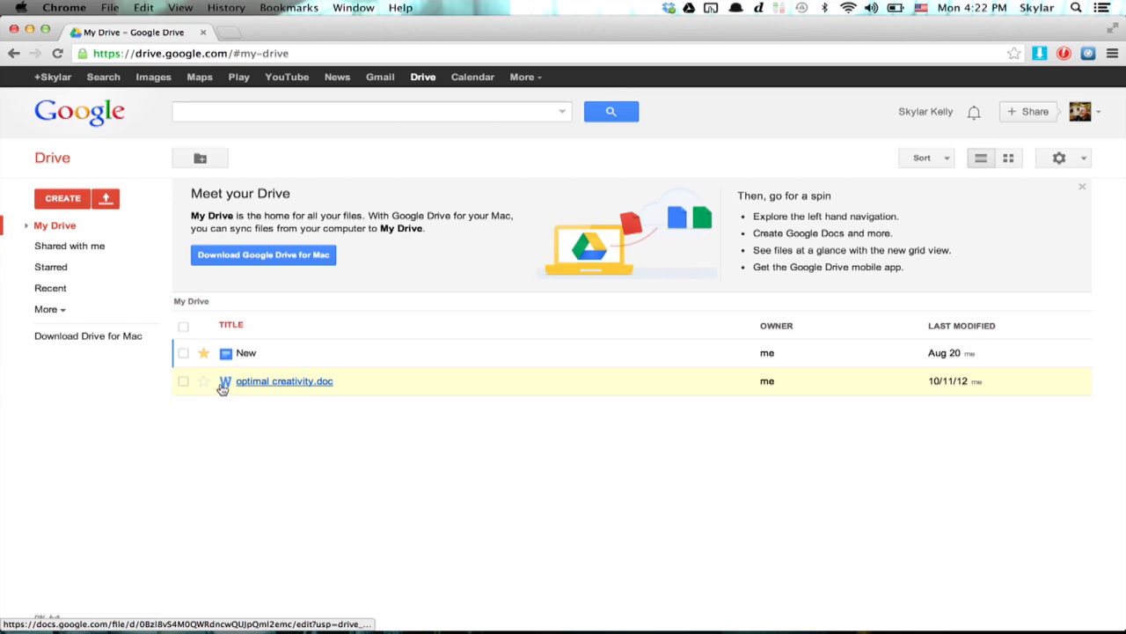
pyautogui.moveTo(236, 400)
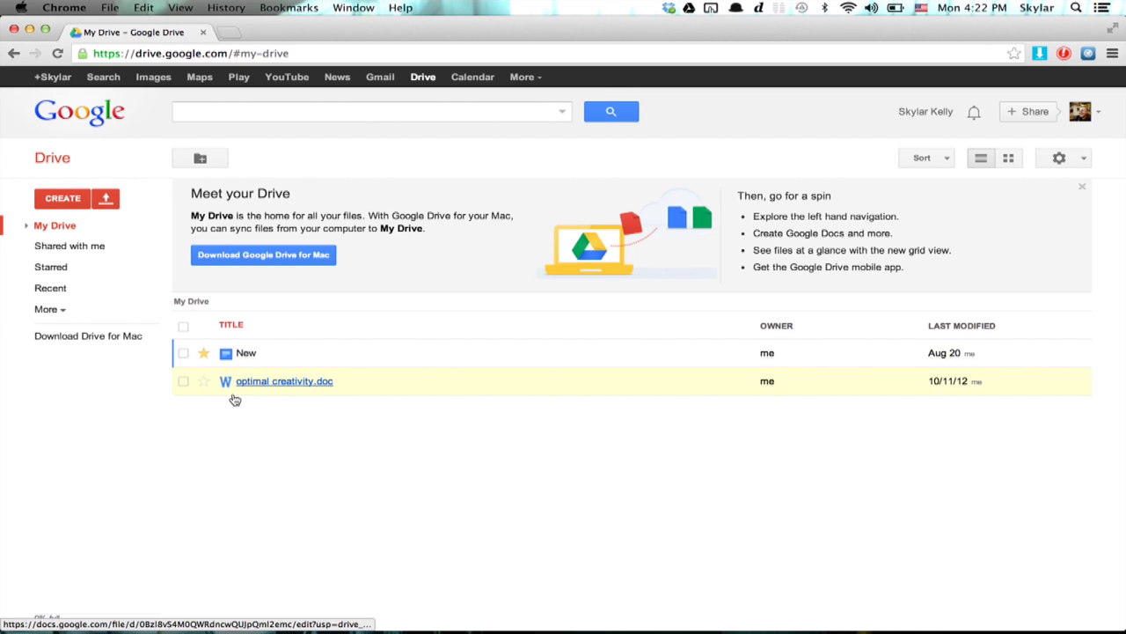
pyautogui.moveTo(213, 385)
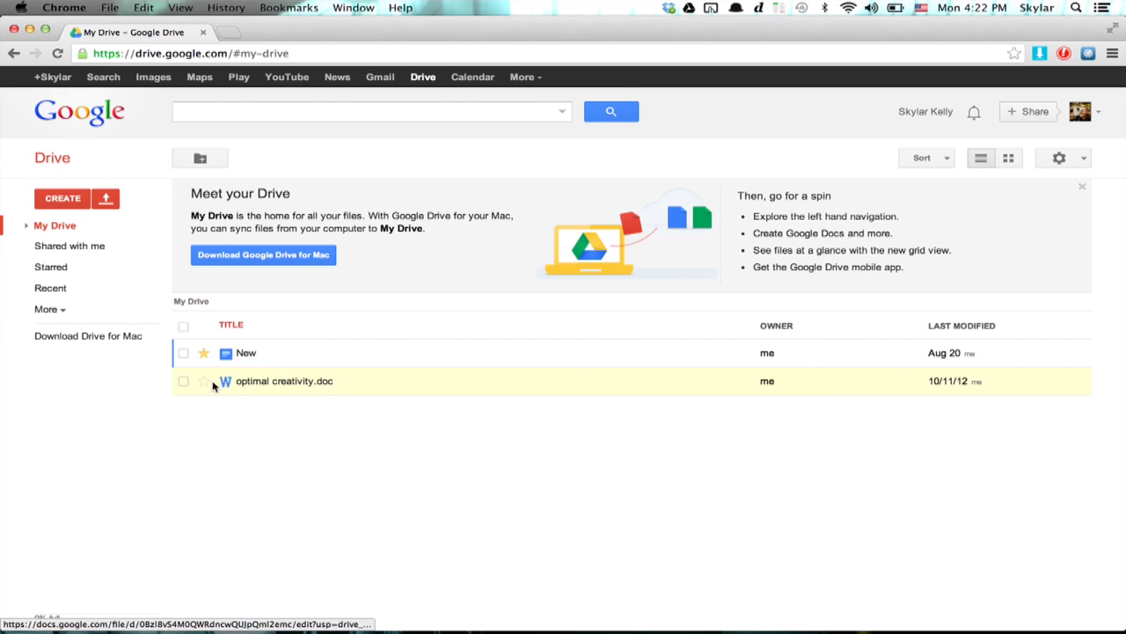
pyautogui.rightClick(283, 380)
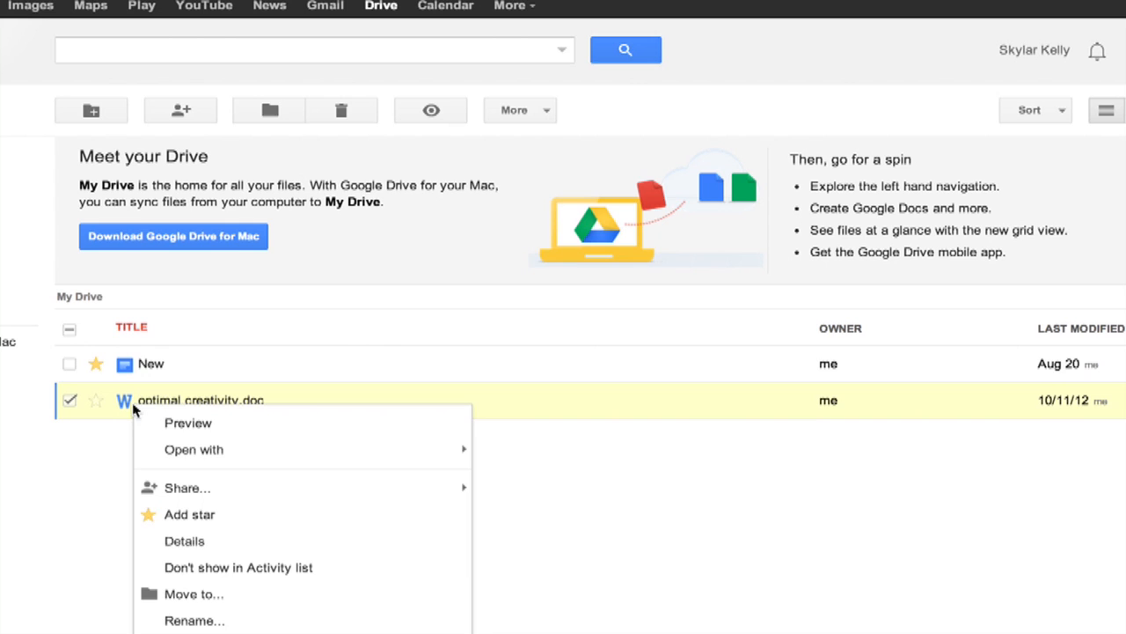
pyautogui.scroll(-3)
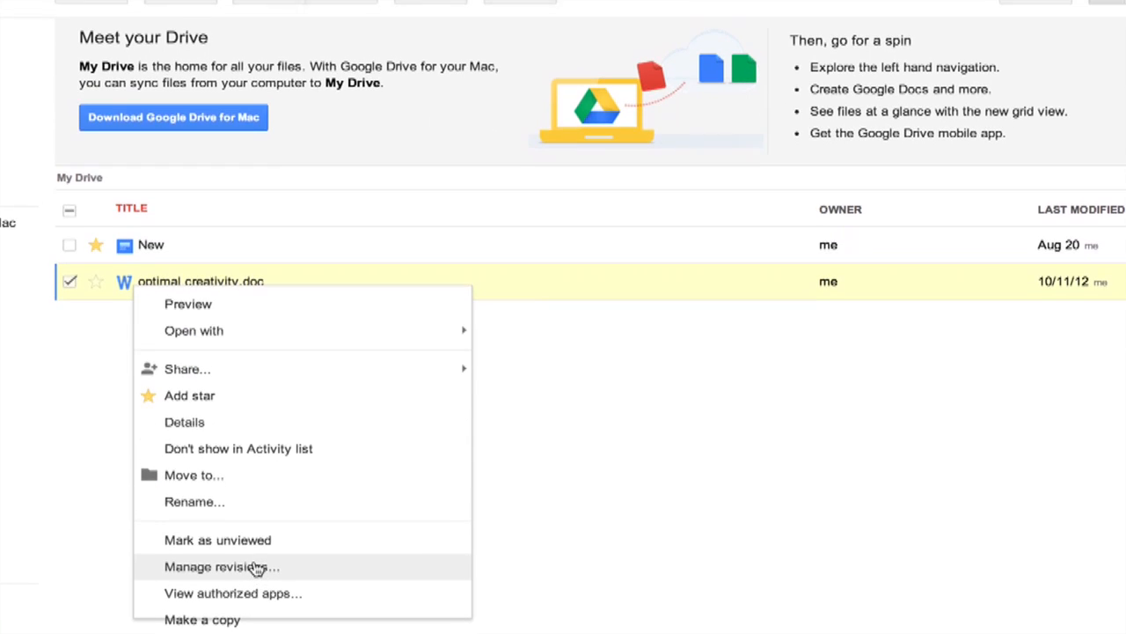
pyautogui.moveTo(236, 619)
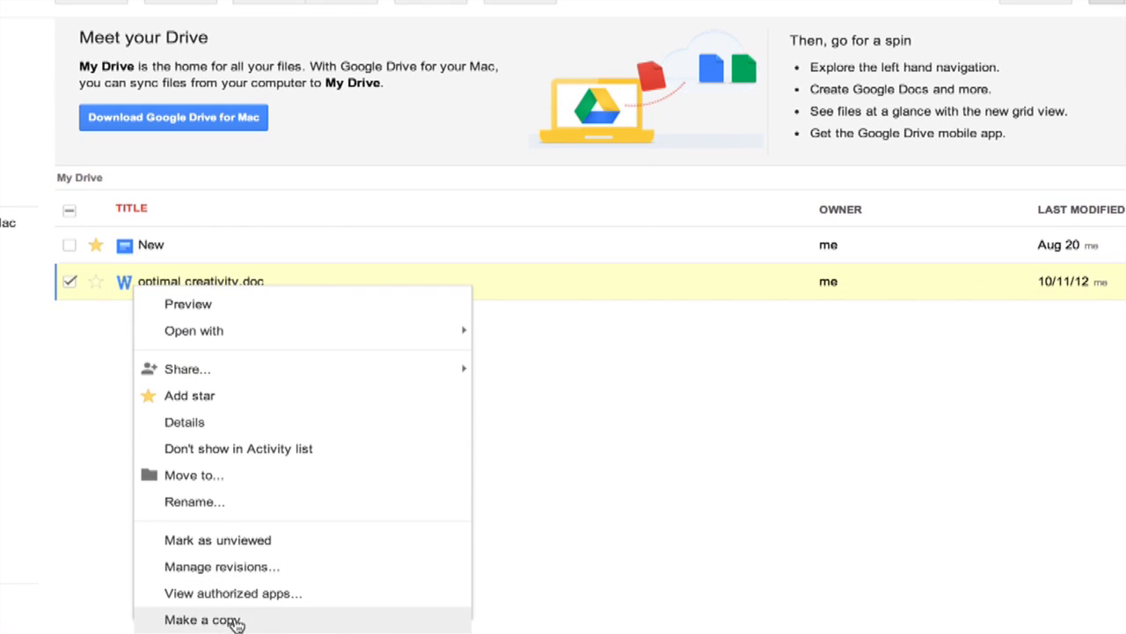
pyautogui.moveTo(222, 567)
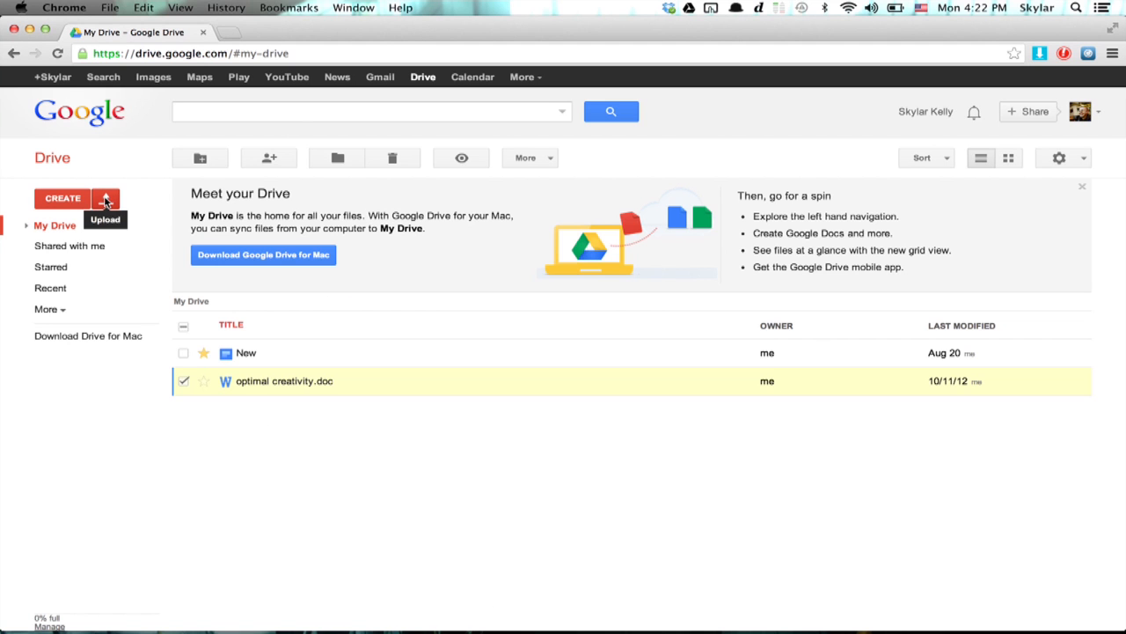
# - Upload Makers Loop ebook PDE 20120401.docx from Dropbox via the Upload > Files... chooser
pyautogui.click(105, 197)
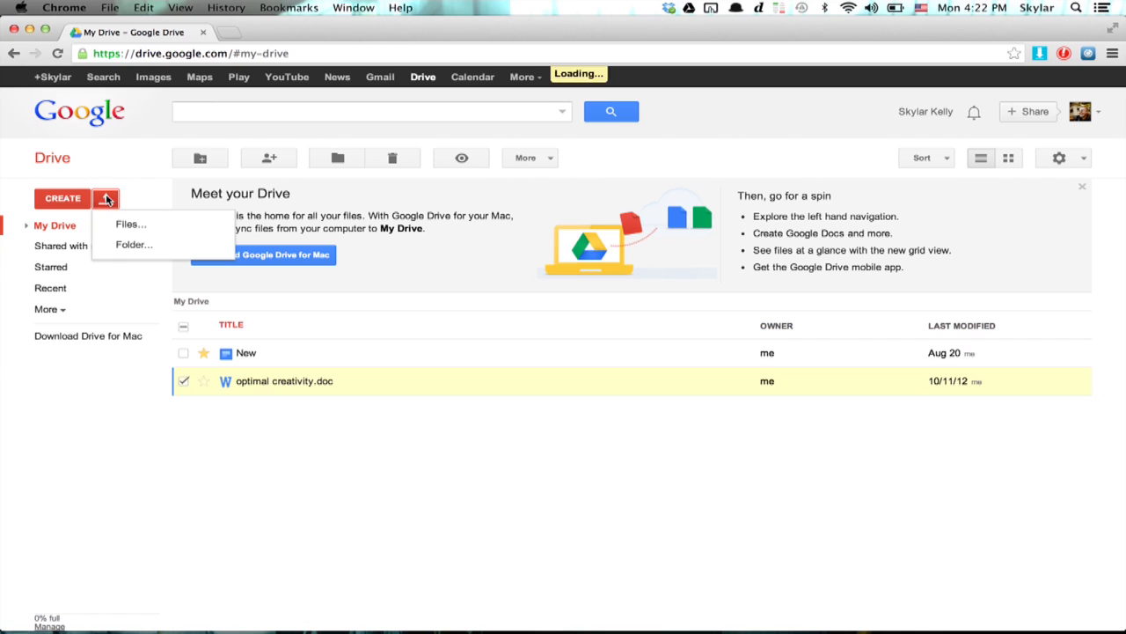
pyautogui.click(130, 224)
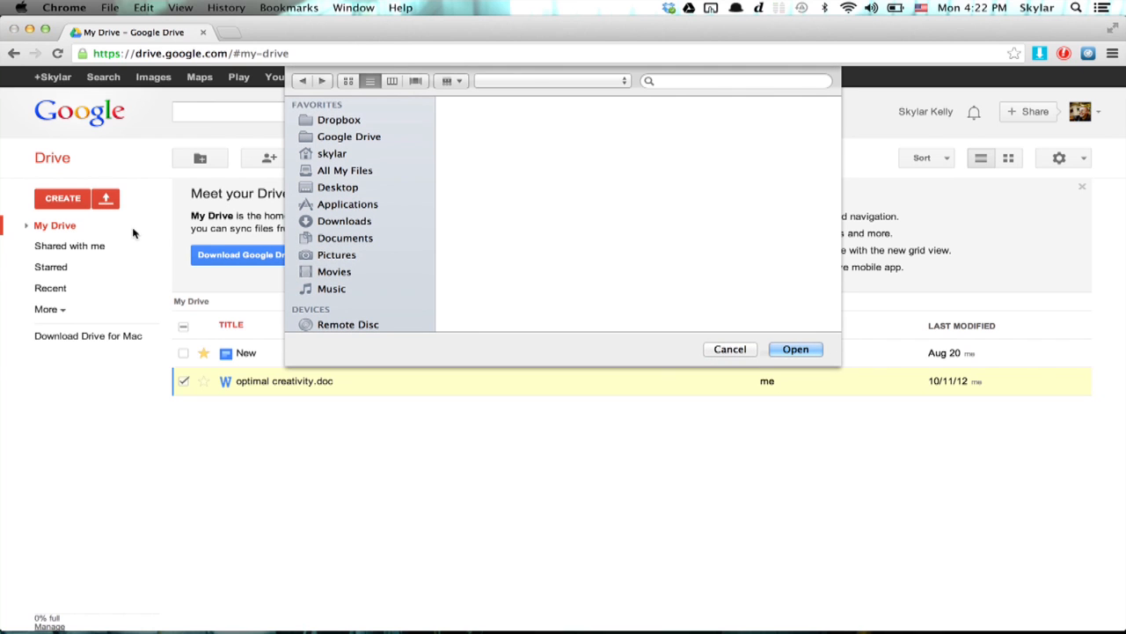
pyautogui.click(338, 120)
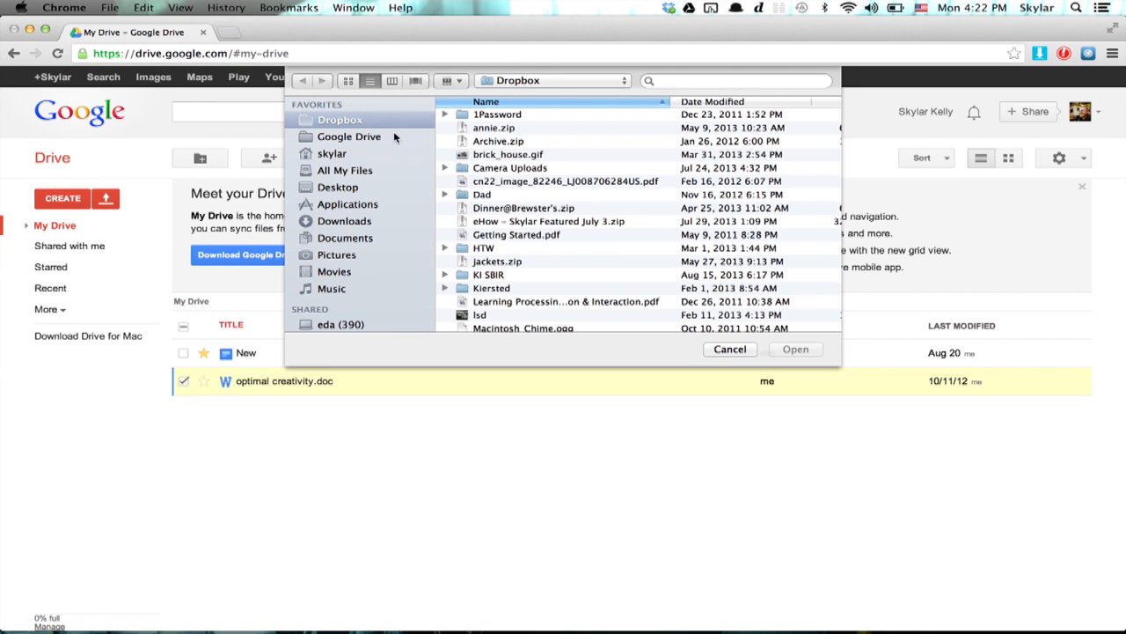
pyautogui.scroll(-3)
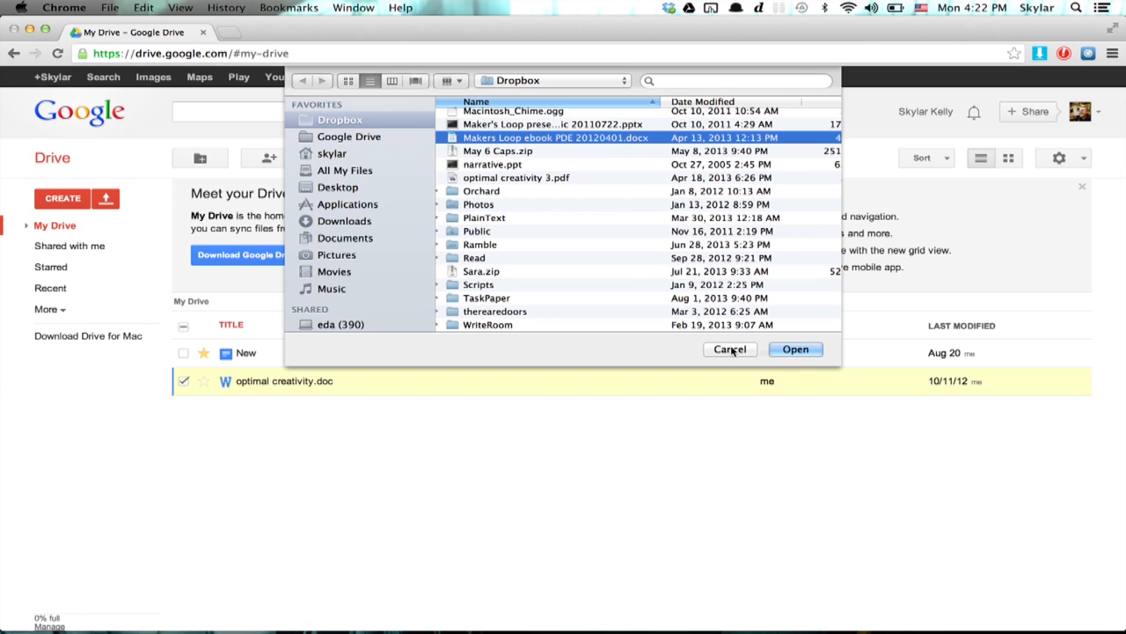
pyautogui.click(795, 348)
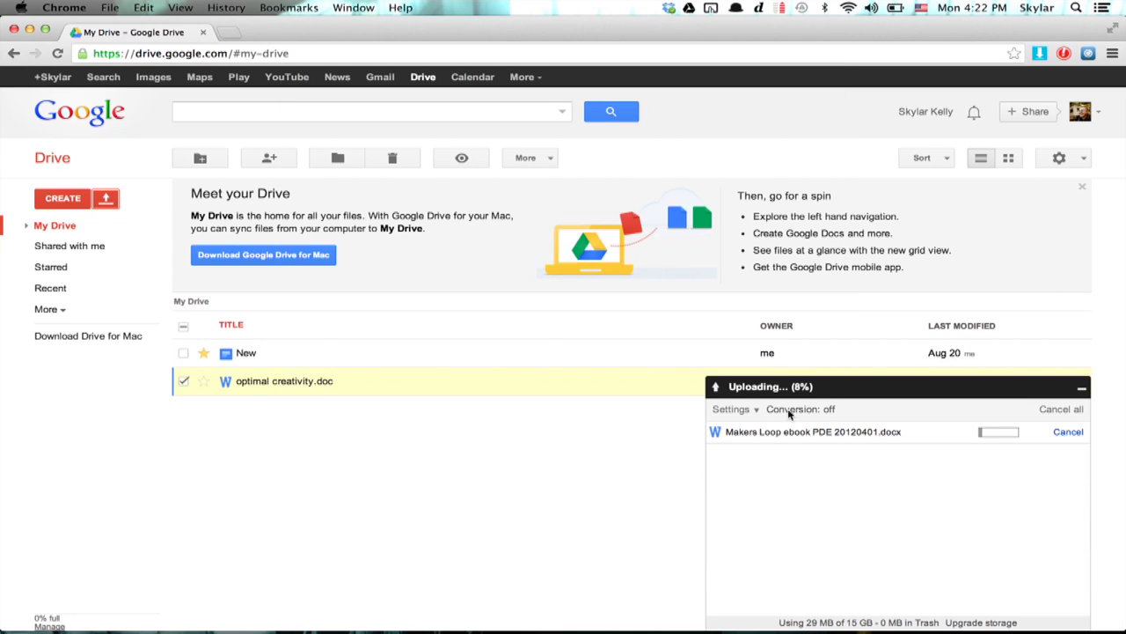
# - Enable 'Convert uploaded files to Google Docs format' in the upload settings
pyautogui.click(734, 408)
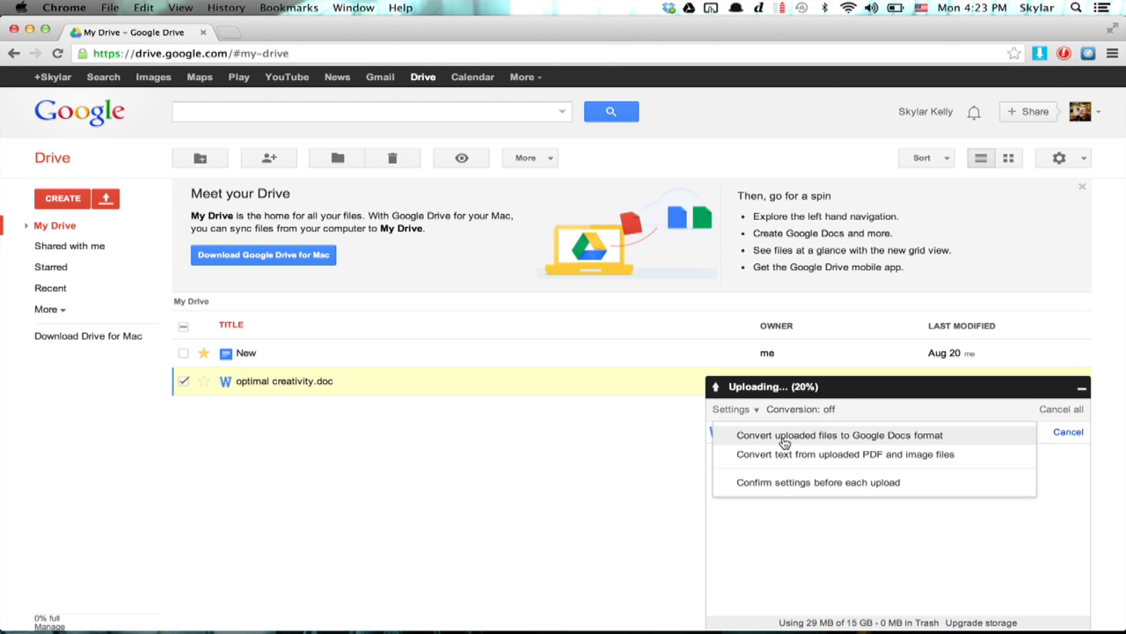
pyautogui.click(838, 435)
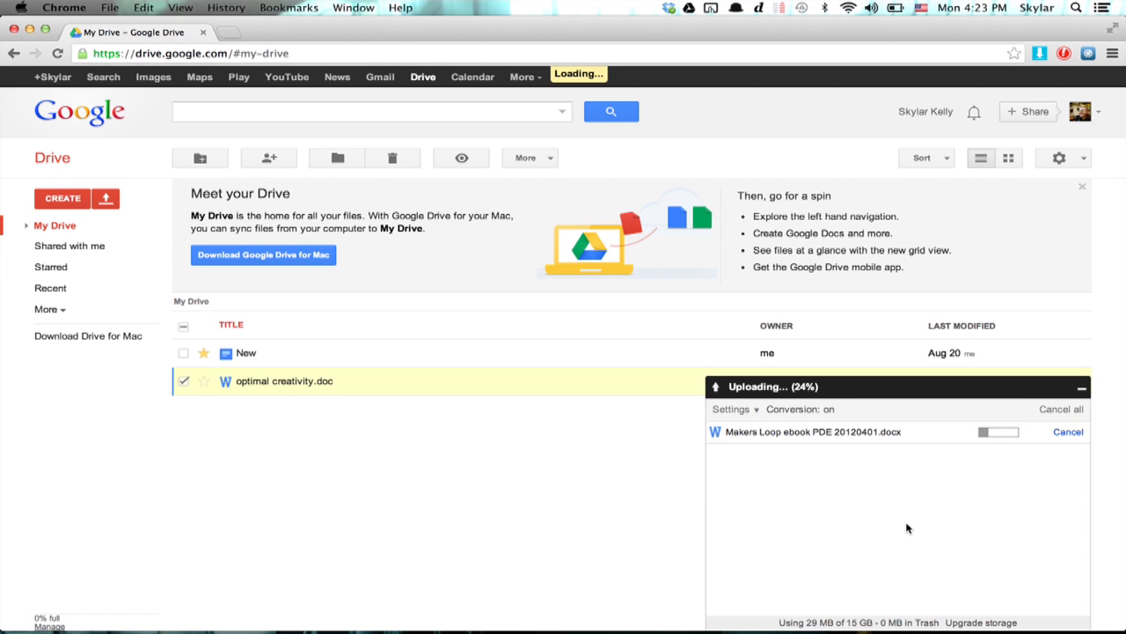